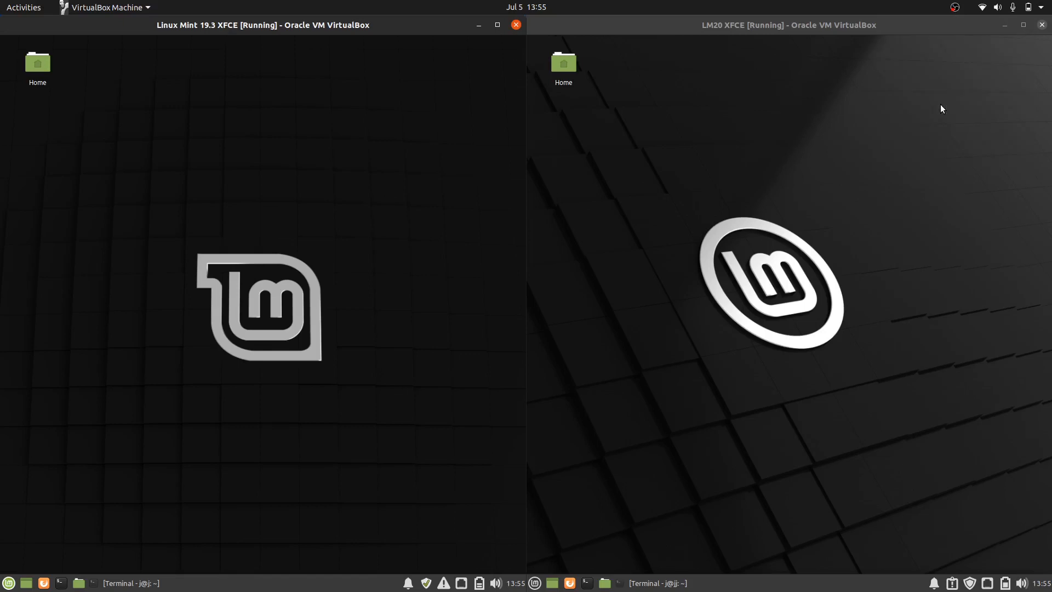
mouse_move(272, 219)
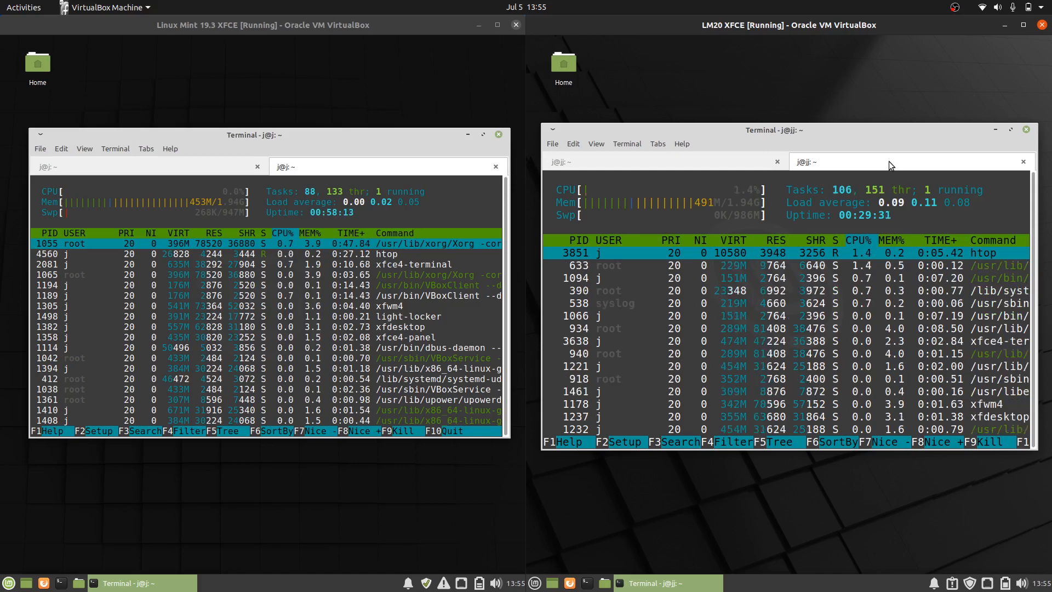
mouse_move(598, 78)
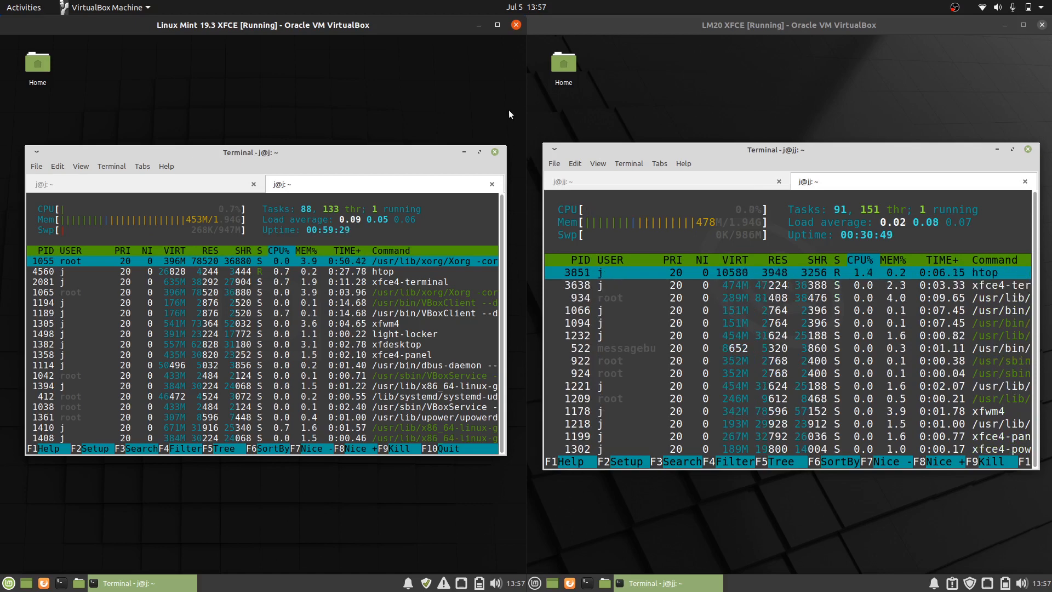
mouse_move(492, 108)
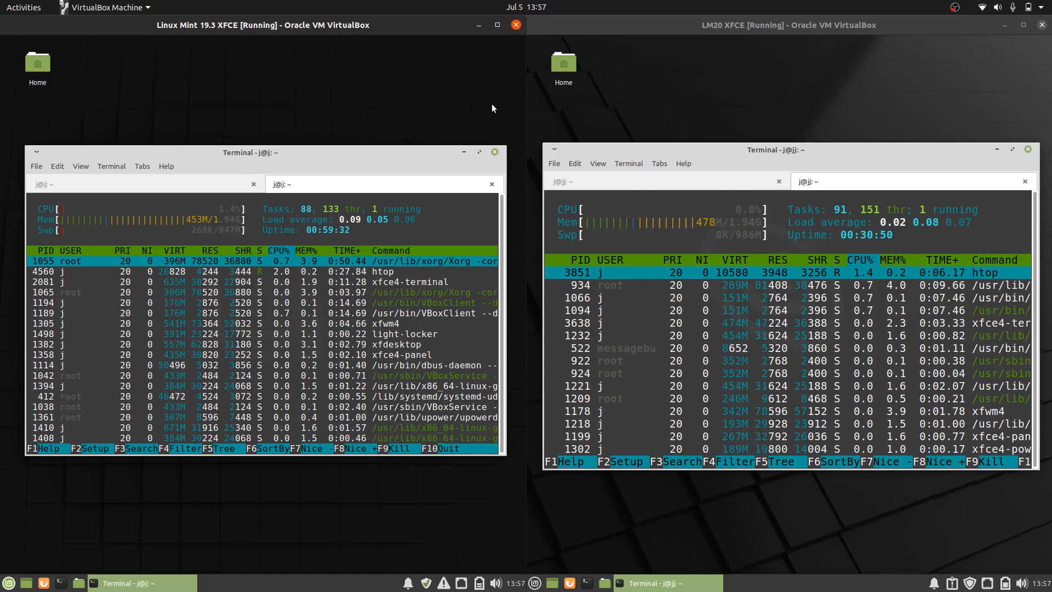